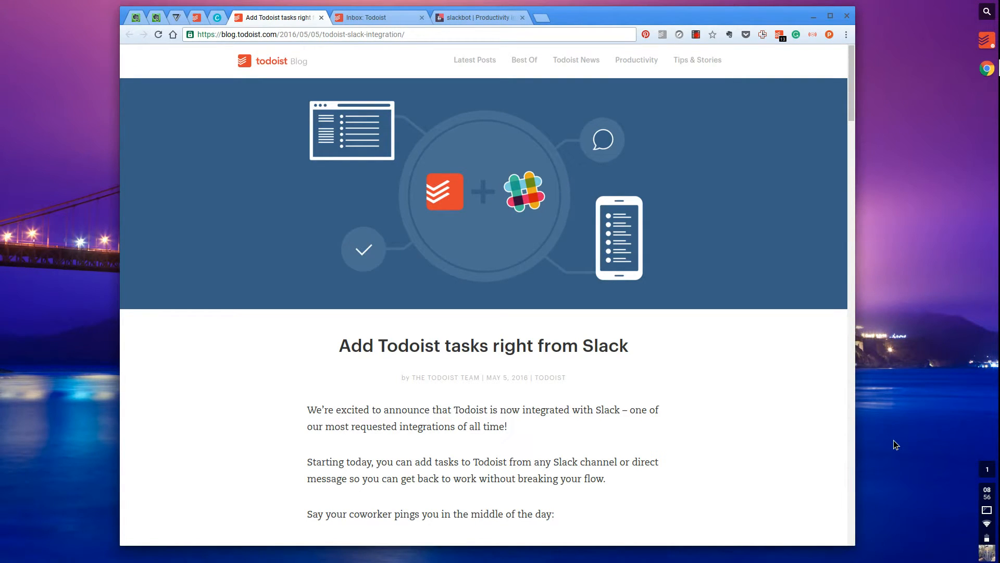
mouse_move(763, 374)
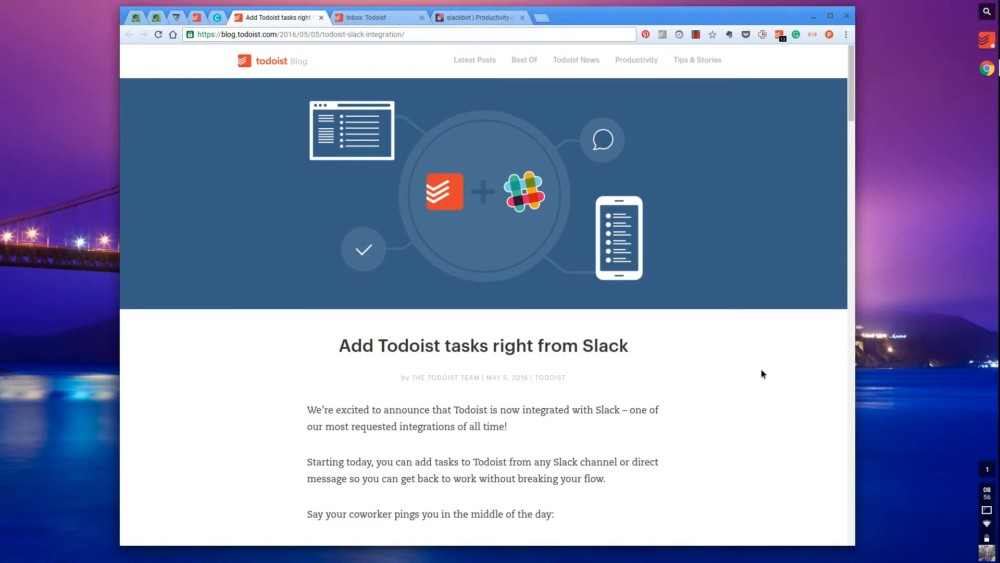
Step: Read the opening half of the 'Add Todoist tasks right from Slack' blog post
scroll(down, 3)
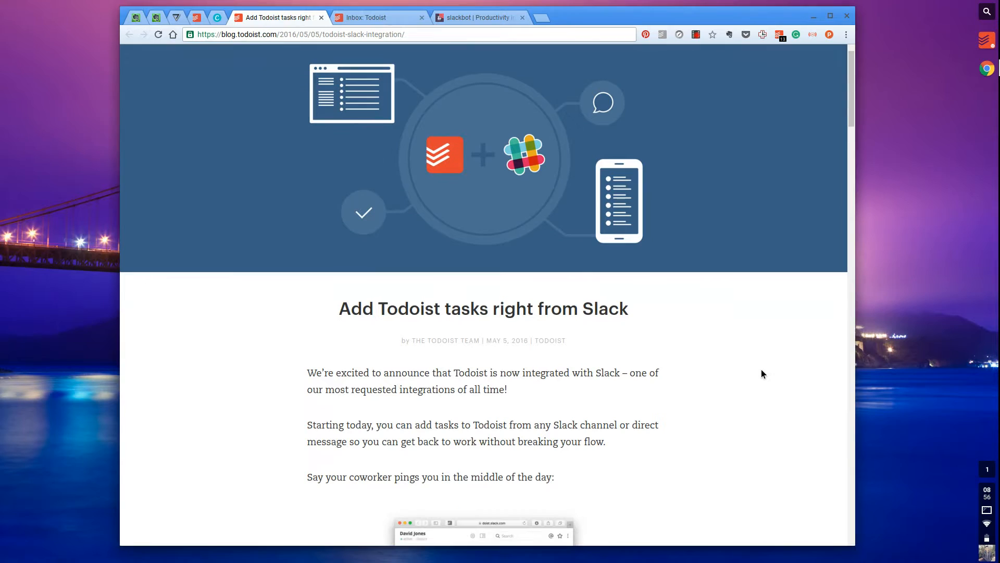
scroll(down, 3)
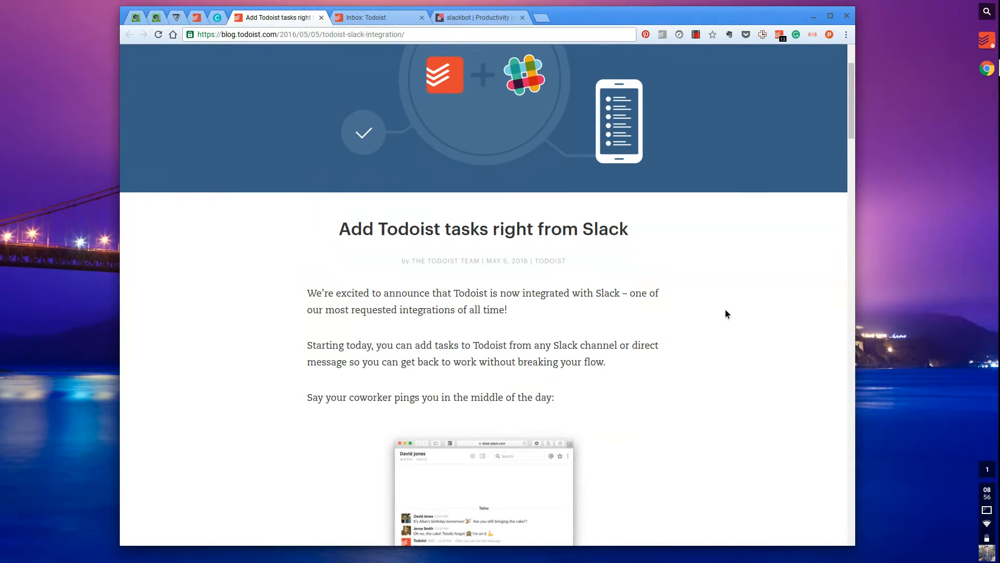
scroll(up, 3)
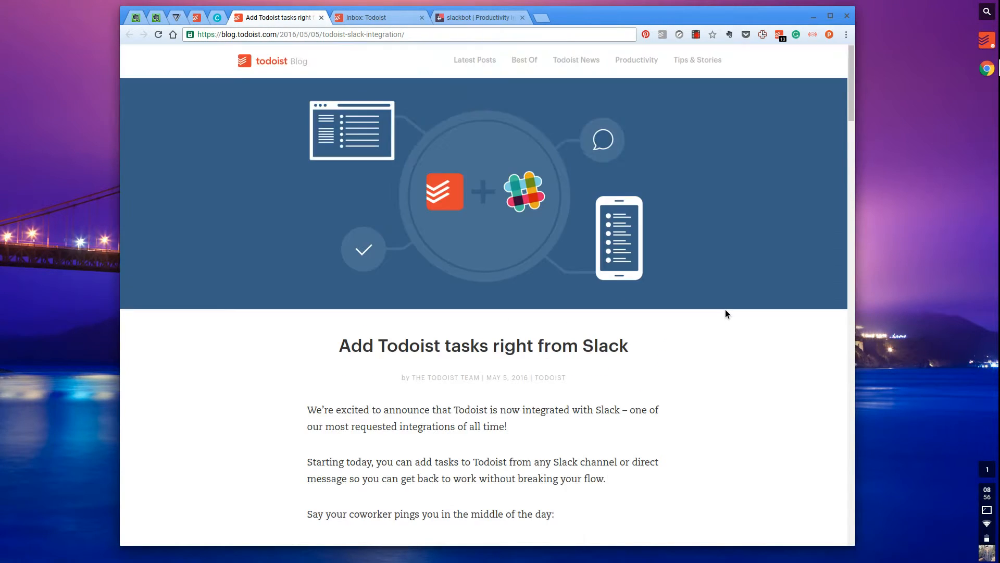
scroll(down, 3)
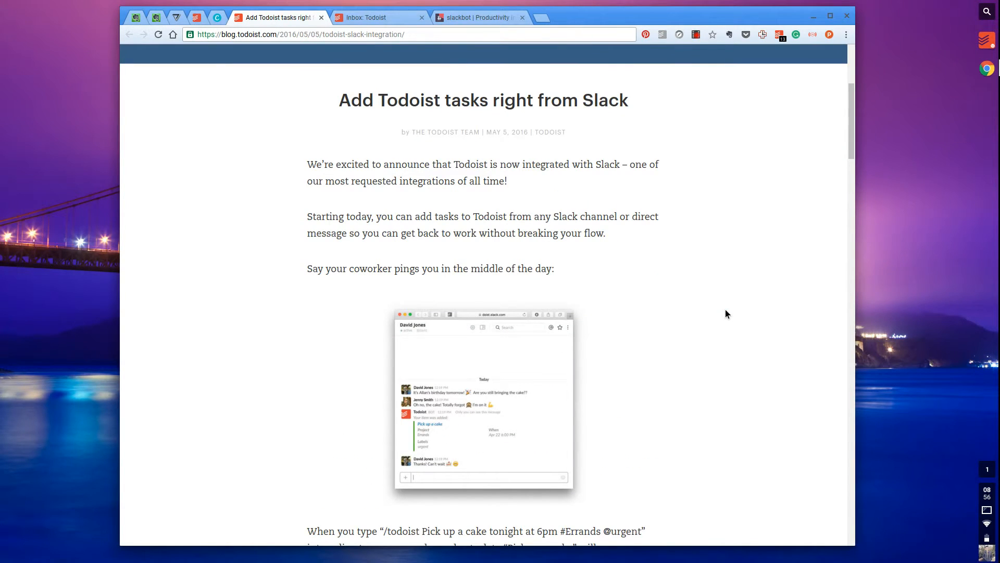
scroll(up, 3)
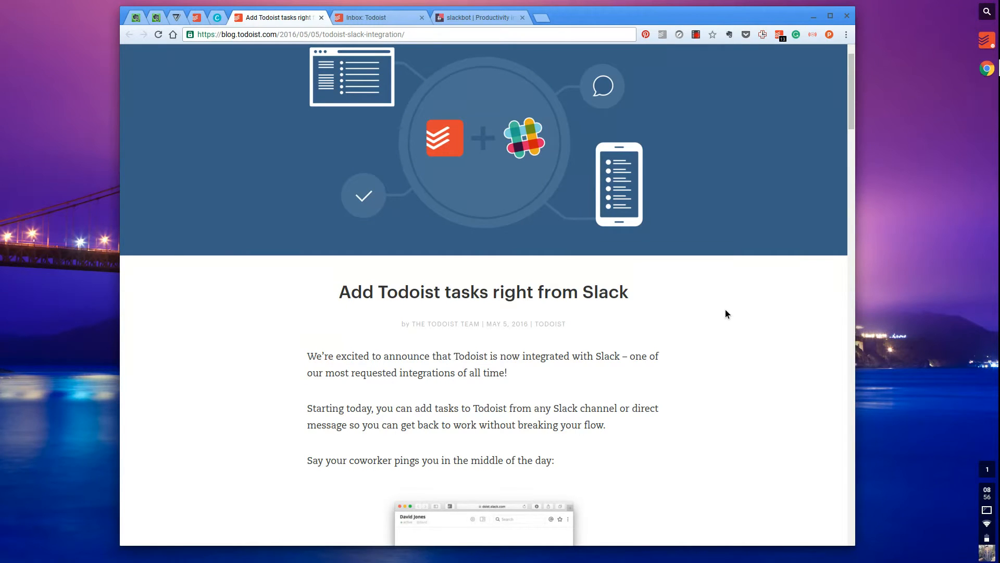
scroll(down, 3)
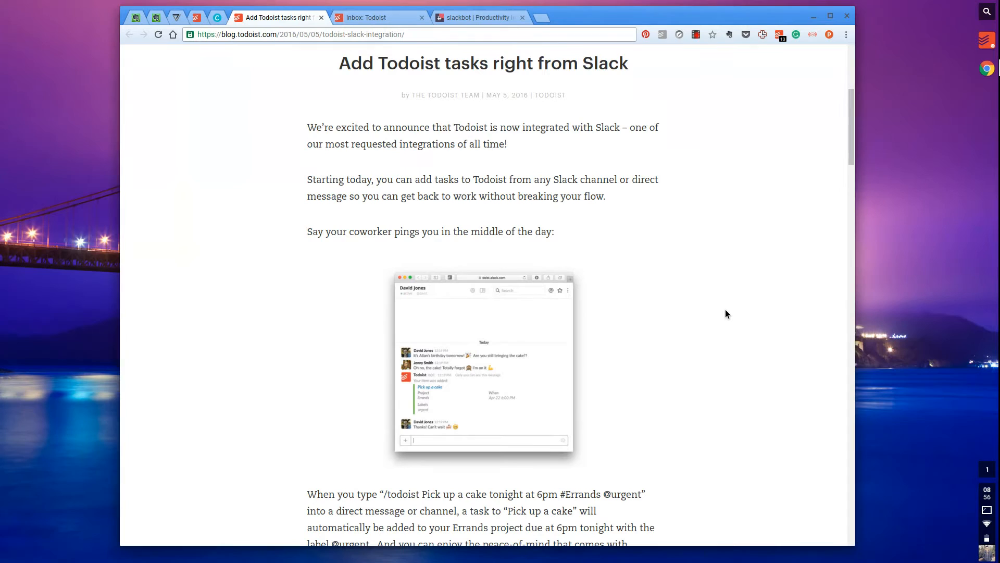
scroll(down, 3)
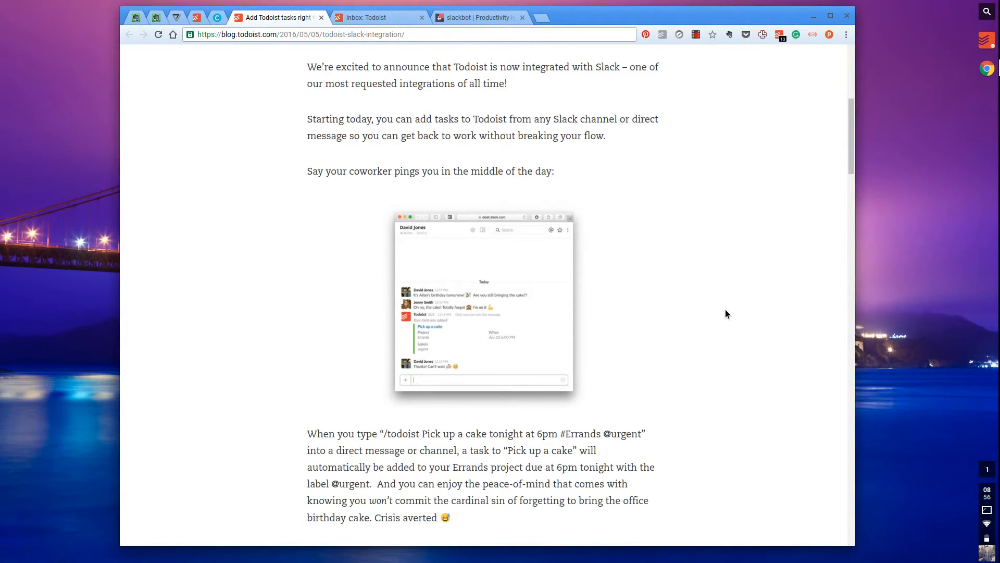
scroll(down, 3)
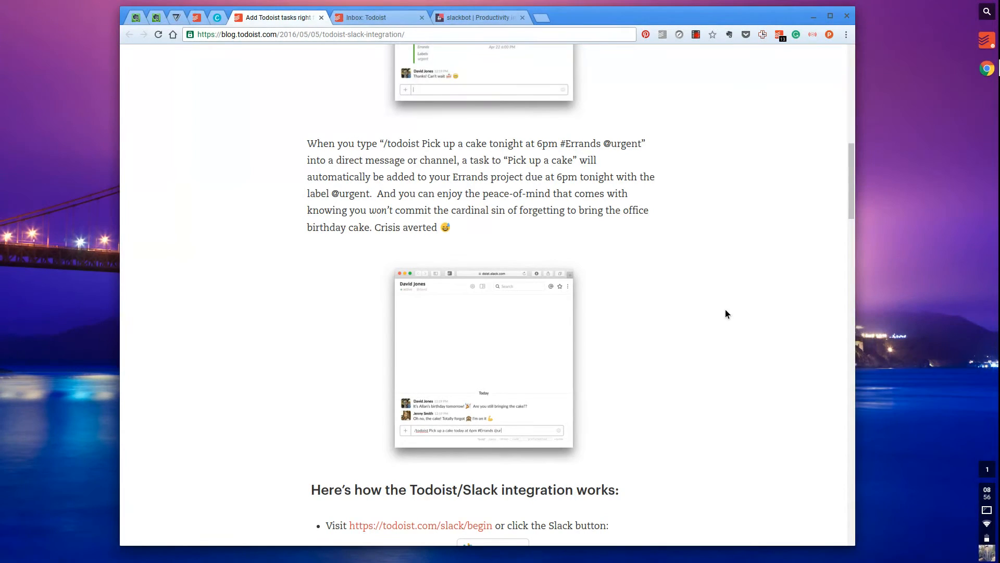
Step: Finish reading the post, then switch to the Slackbot conversation showing two Todoist-added items
scroll(down, 3)
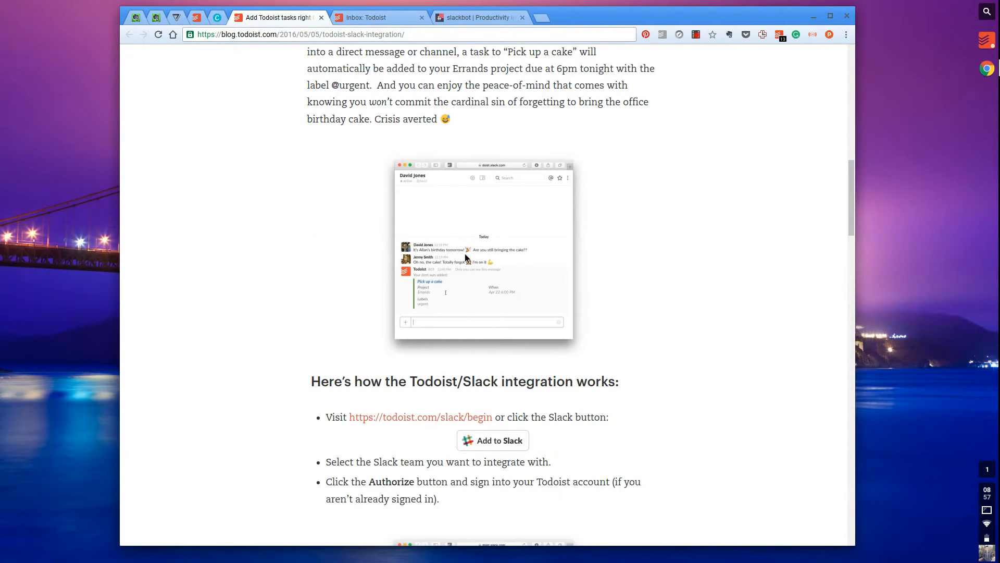
mouse_move(474, 300)
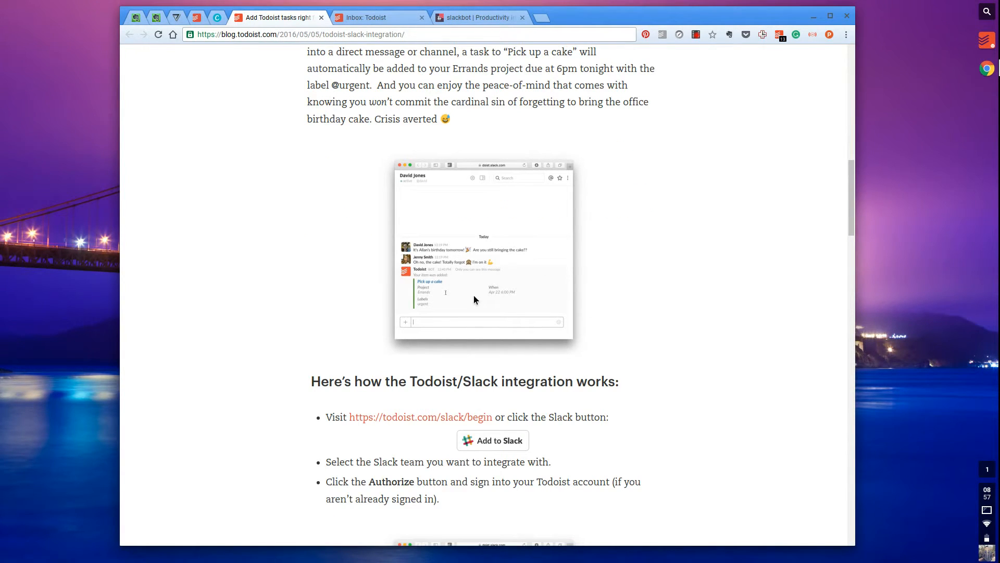
scroll(down, 3)
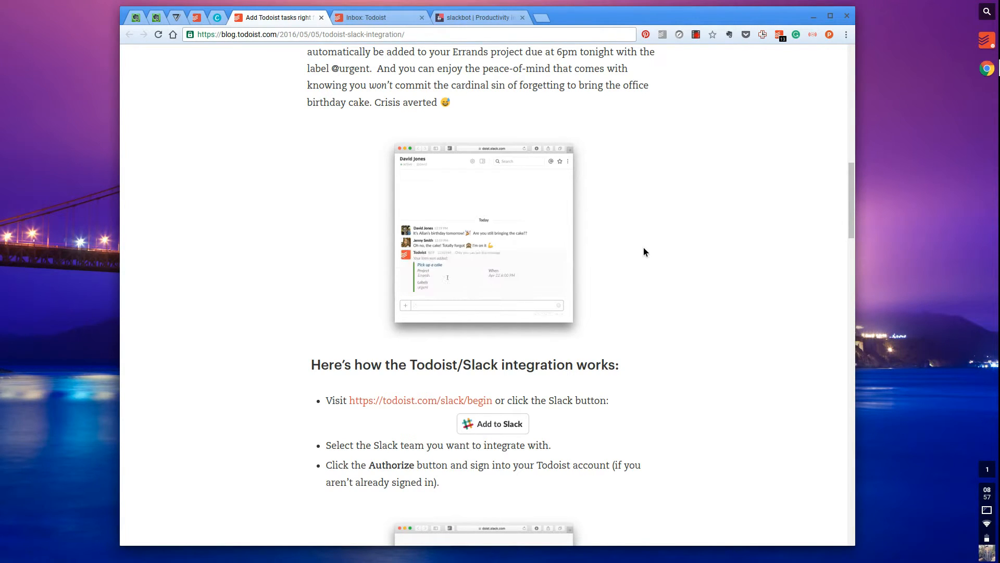
scroll(down, 3)
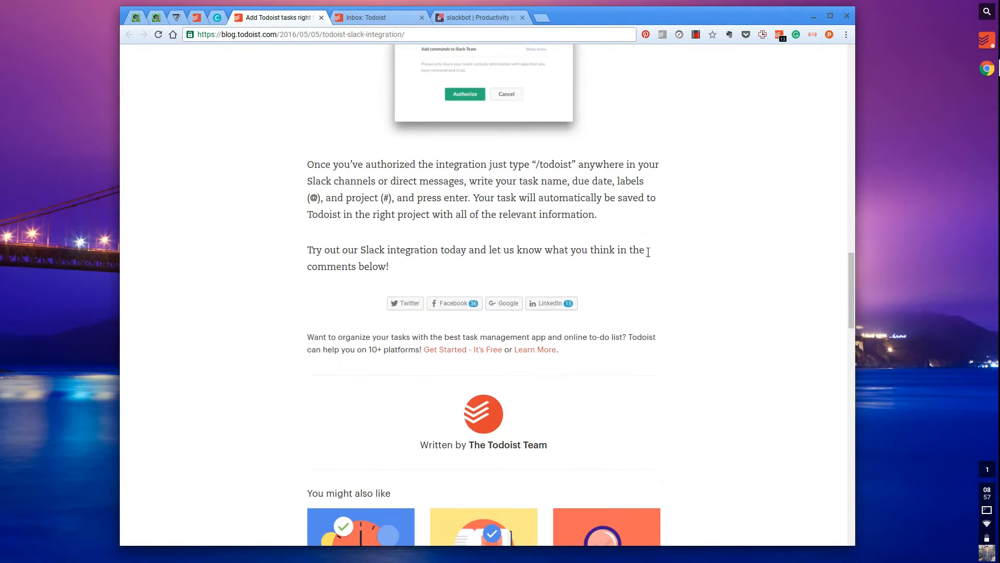
scroll(up, 3)
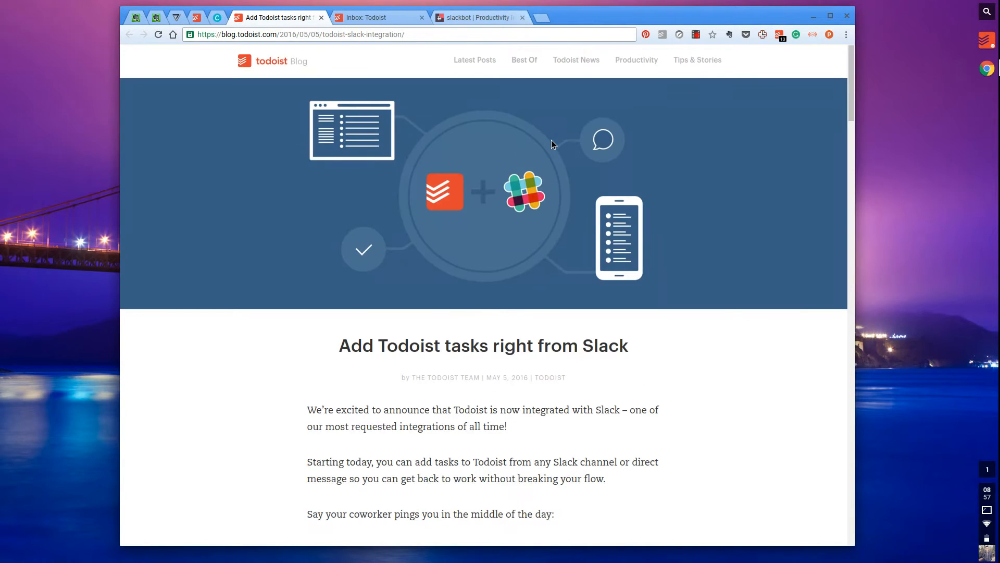
scroll(down, 3)
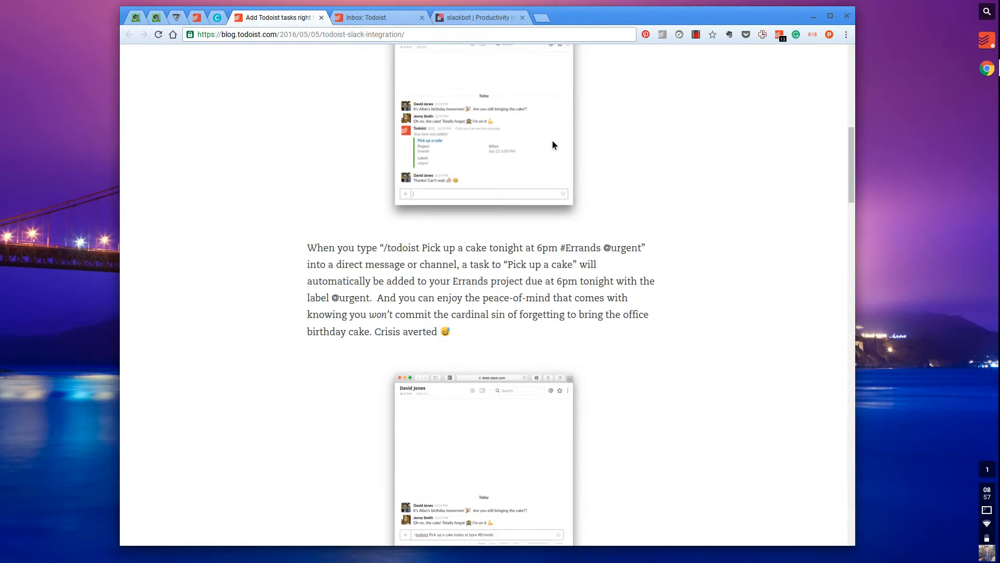
scroll(down, 3)
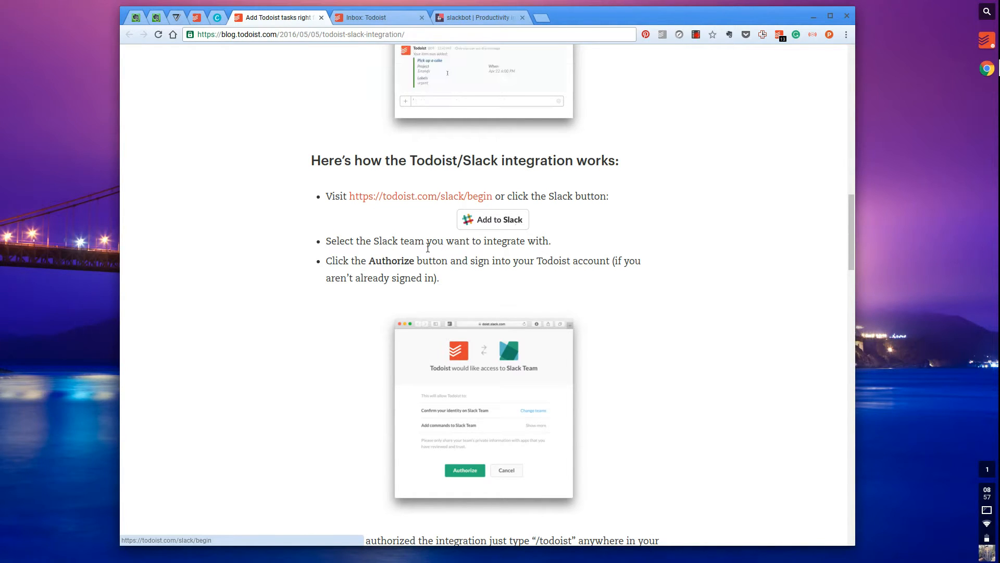
scroll(down, 3)
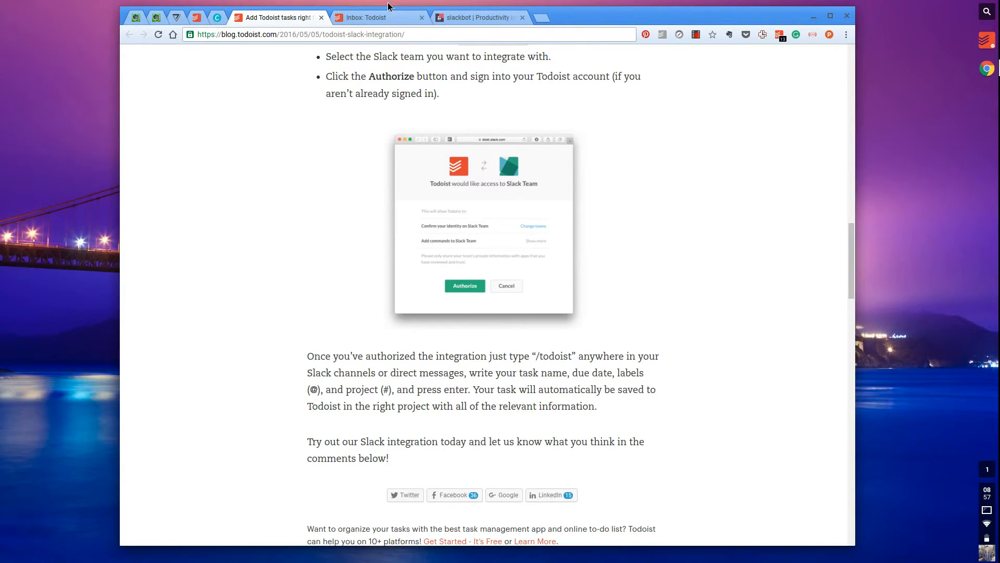
click(480, 18)
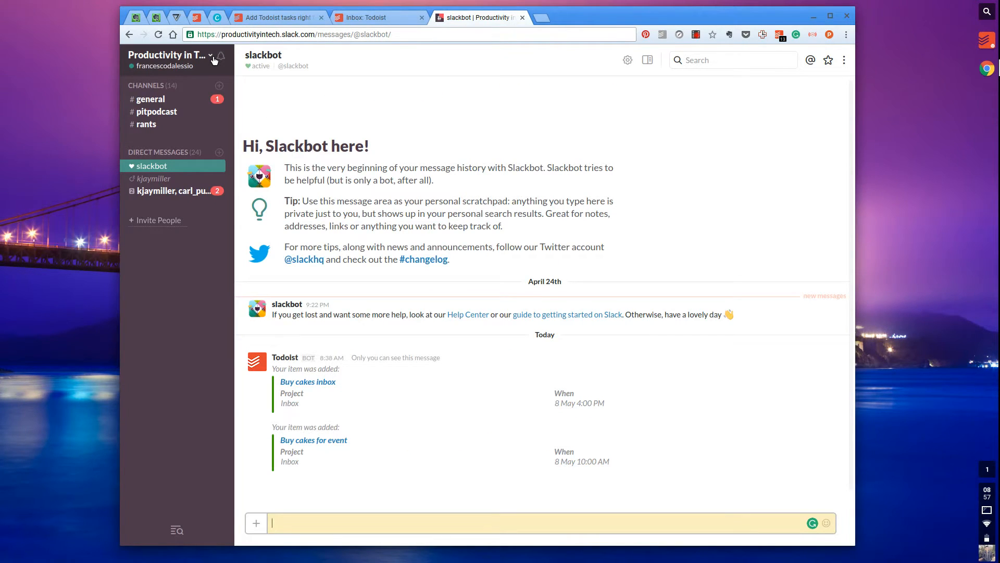
mouse_move(264, 191)
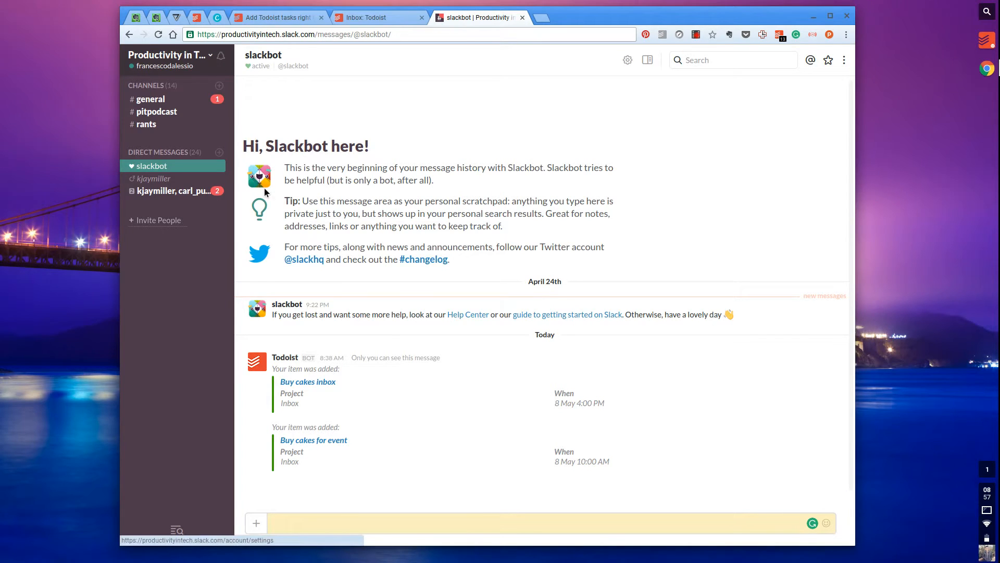
click(169, 55)
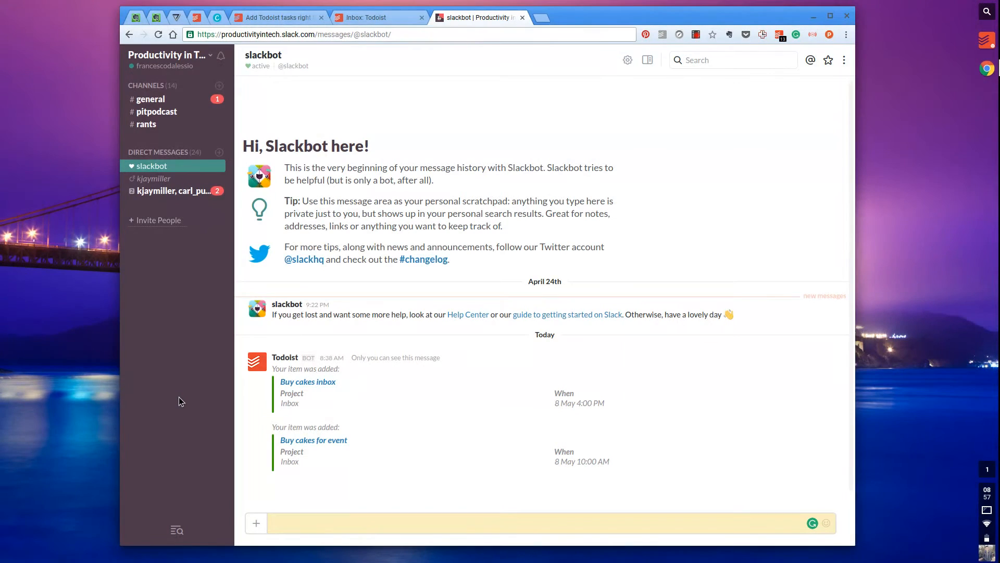
mouse_move(238, 213)
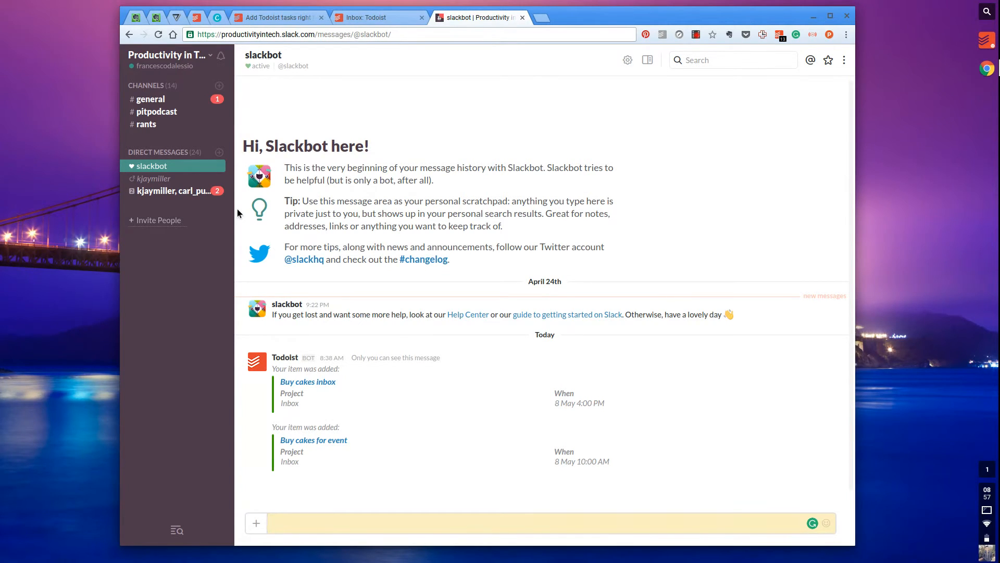
mouse_move(636, 285)
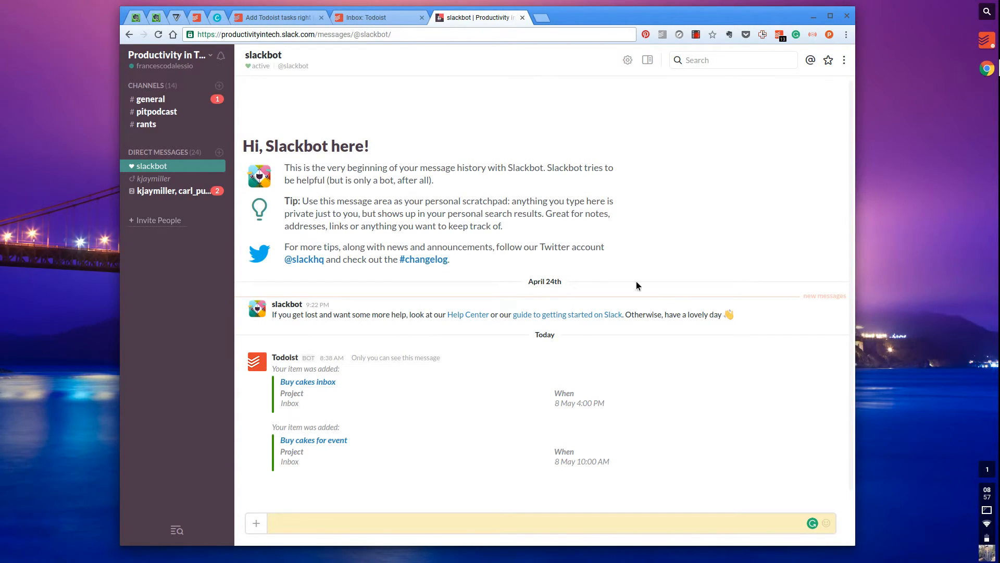
mouse_move(379, 257)
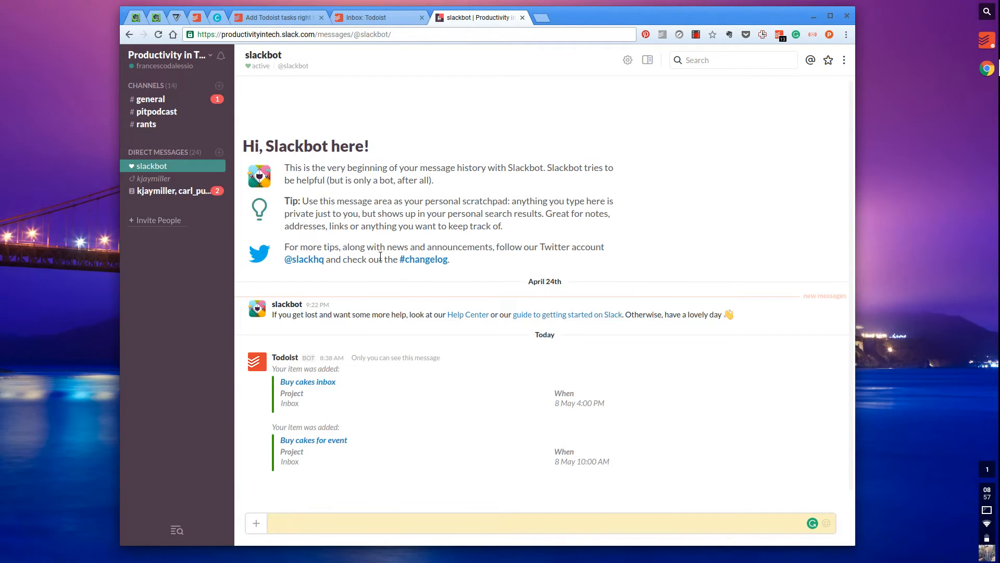
mouse_move(166, 170)
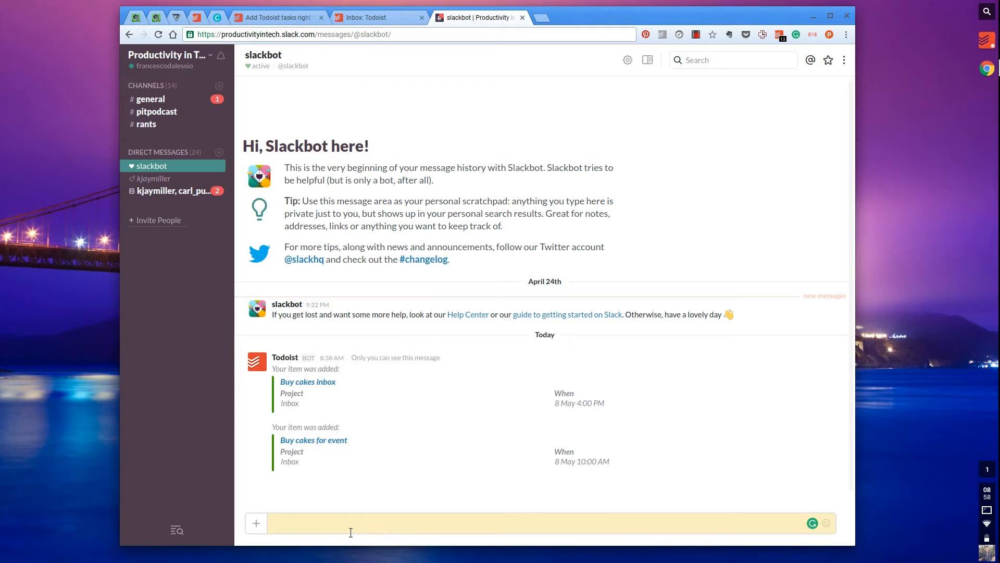
mouse_move(284, 357)
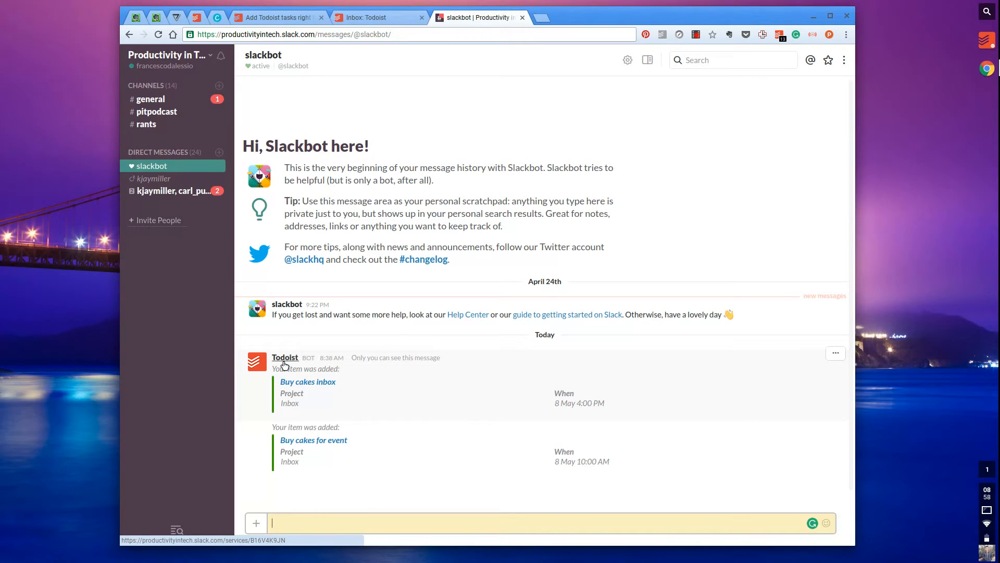
Step: Start a /todoist command for the task 'Go for a run for 5KM'
text(/)
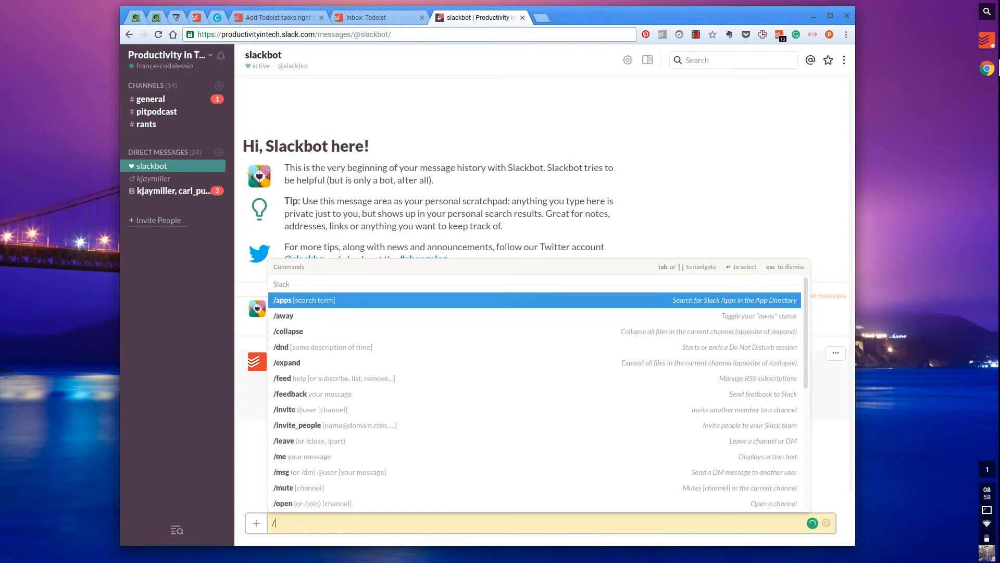
text(todoist)
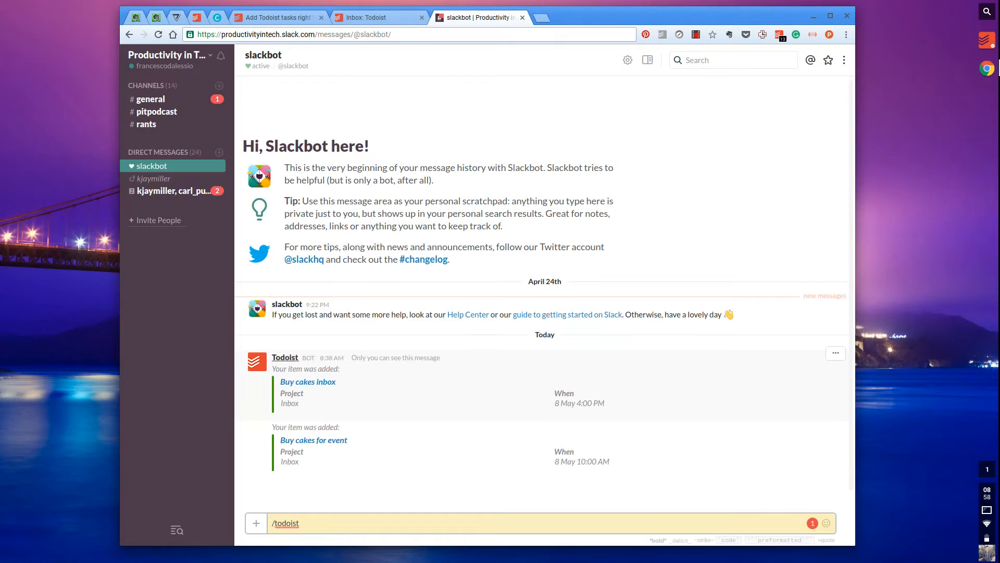
text(Go)
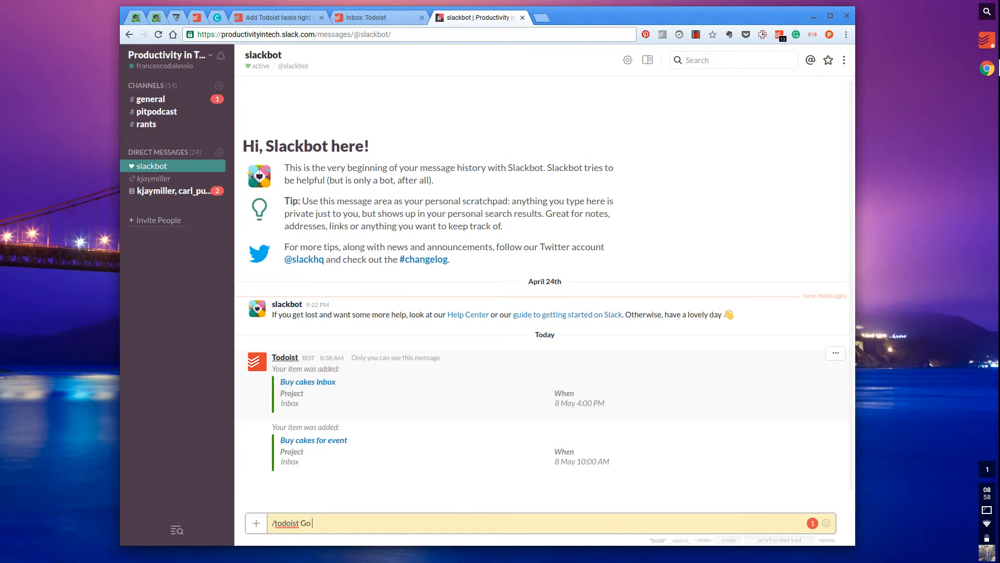
text(for a run)
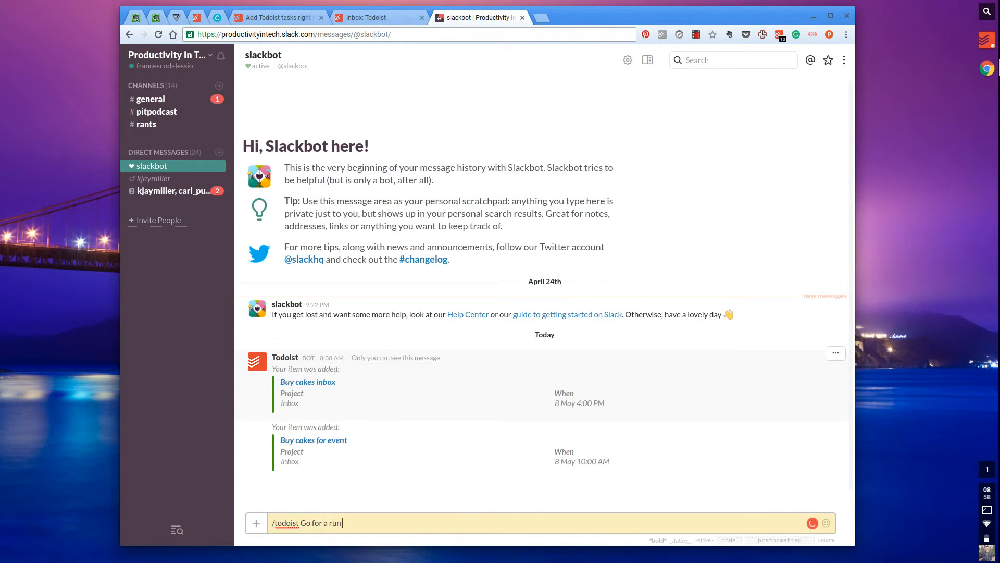
text(for 5KM)
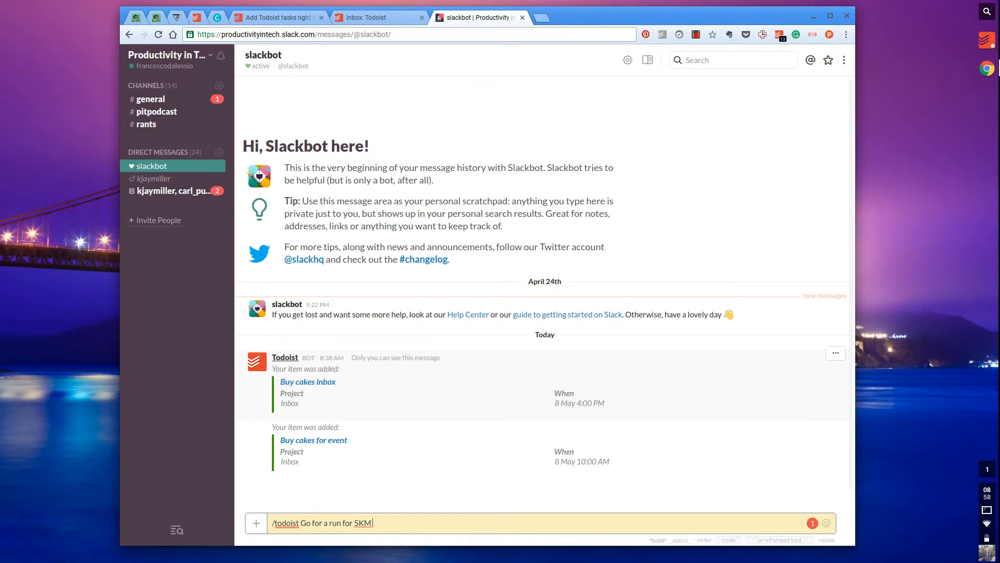
text(thurs)
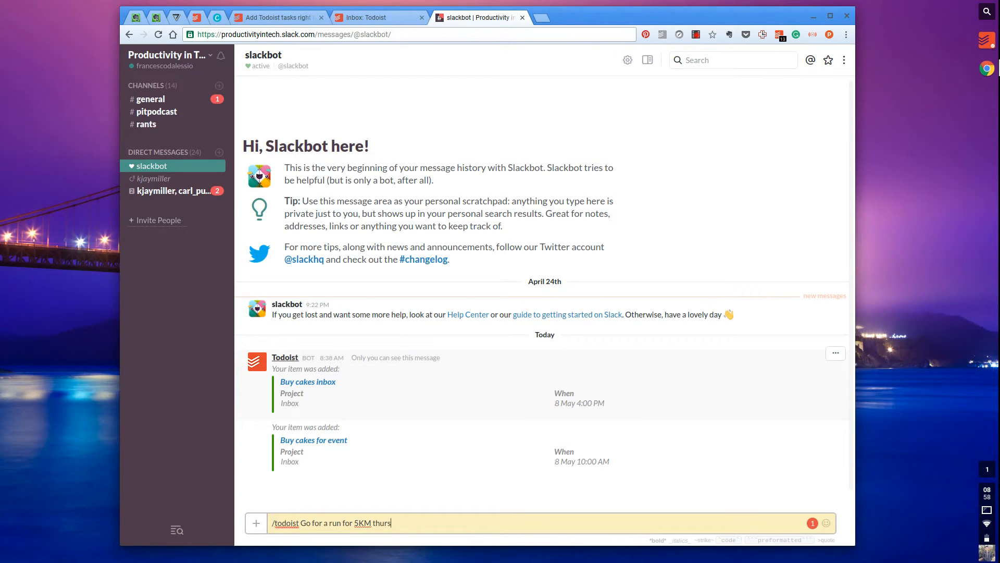
text(day at)
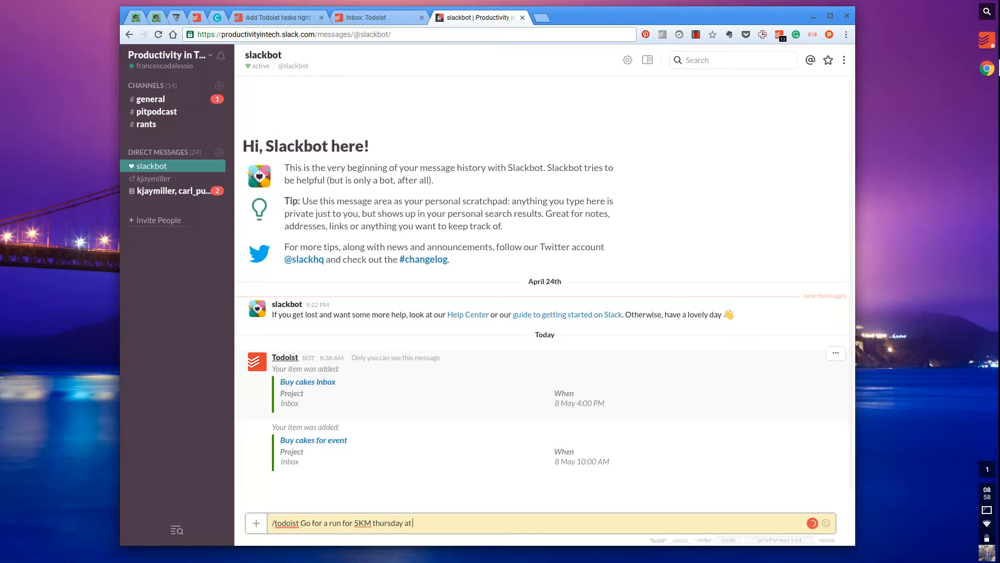
text(4:31p)
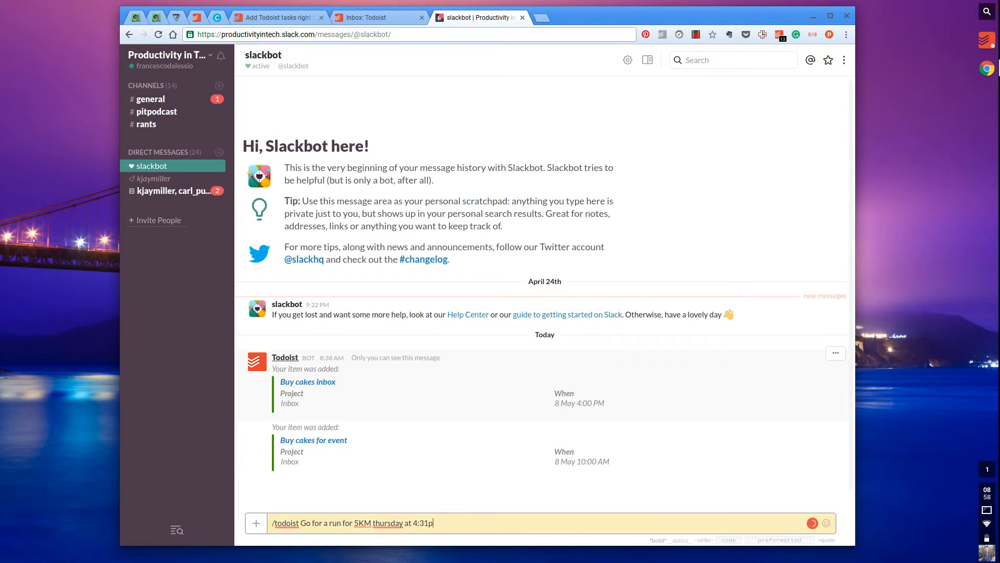
text(m @)
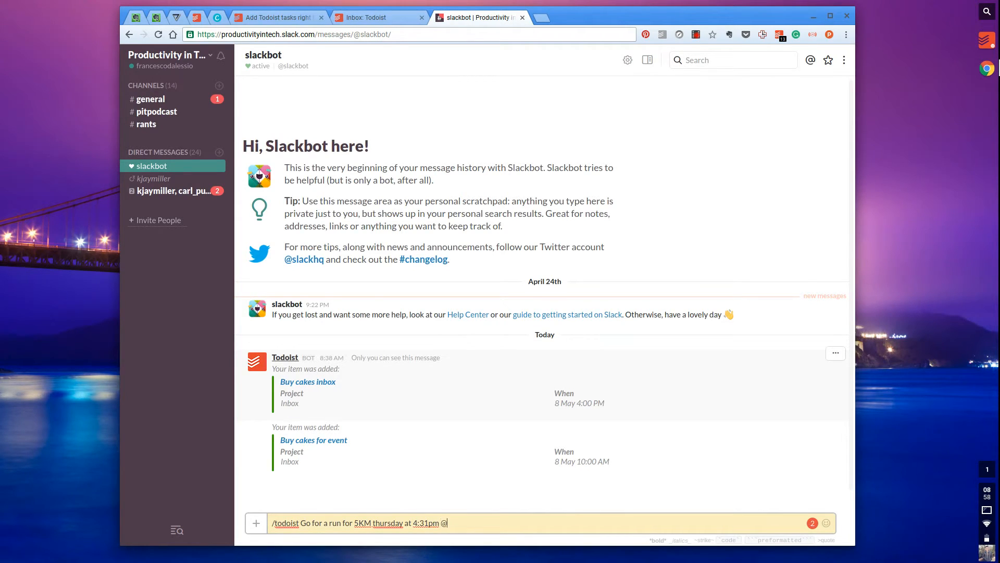
text(hj)
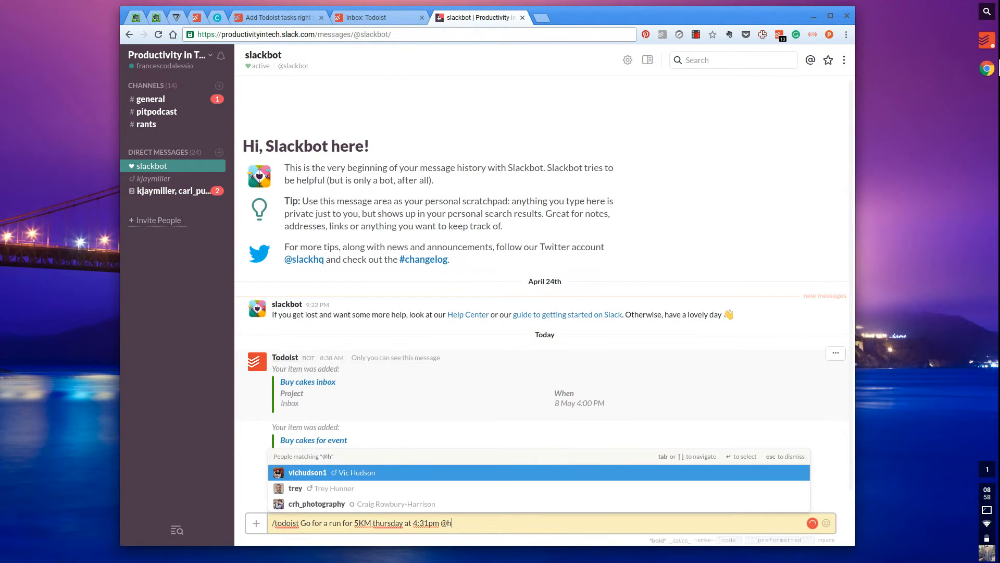
key(Backspace)
text(10mins @)
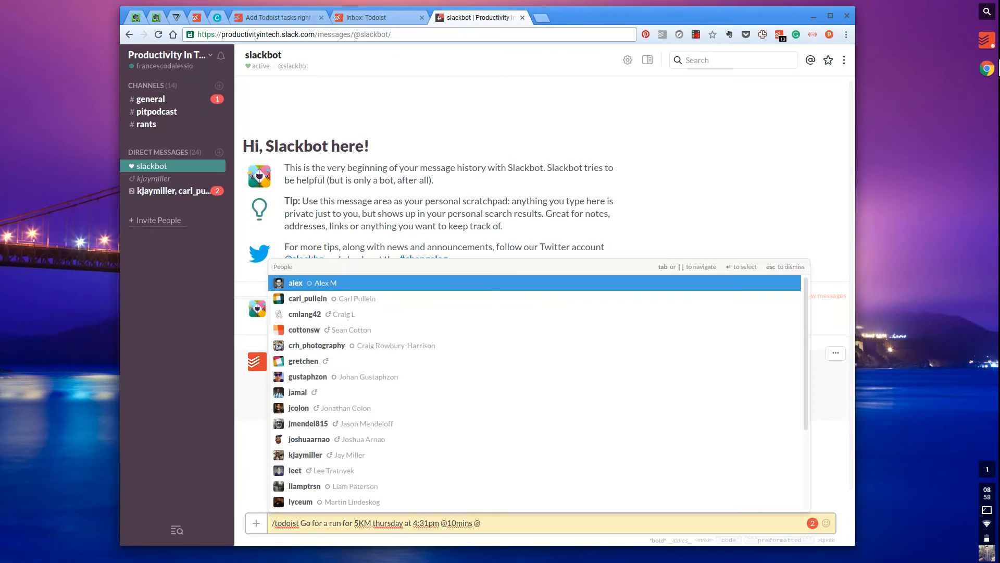
text(inactive @PC)
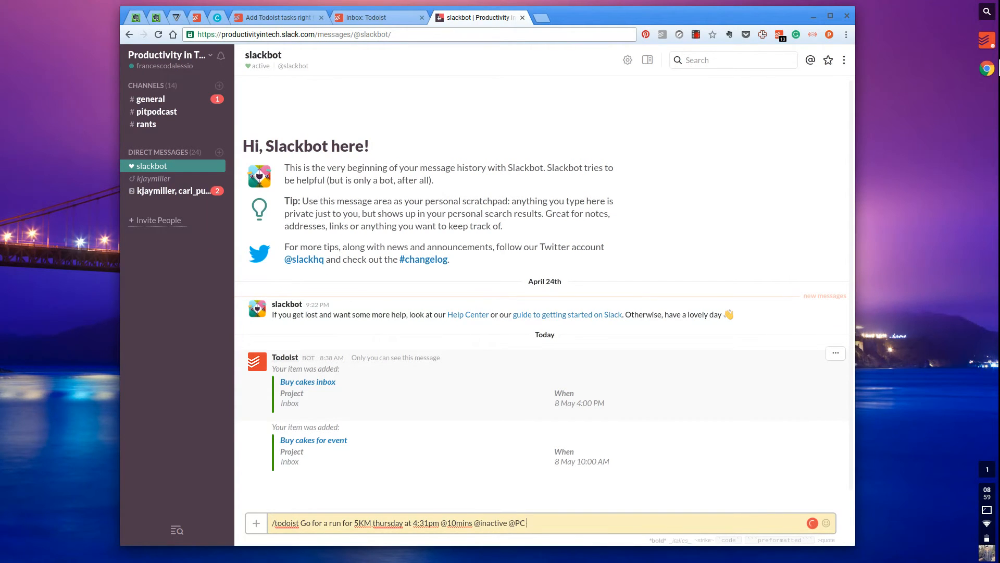
text(#inbox)
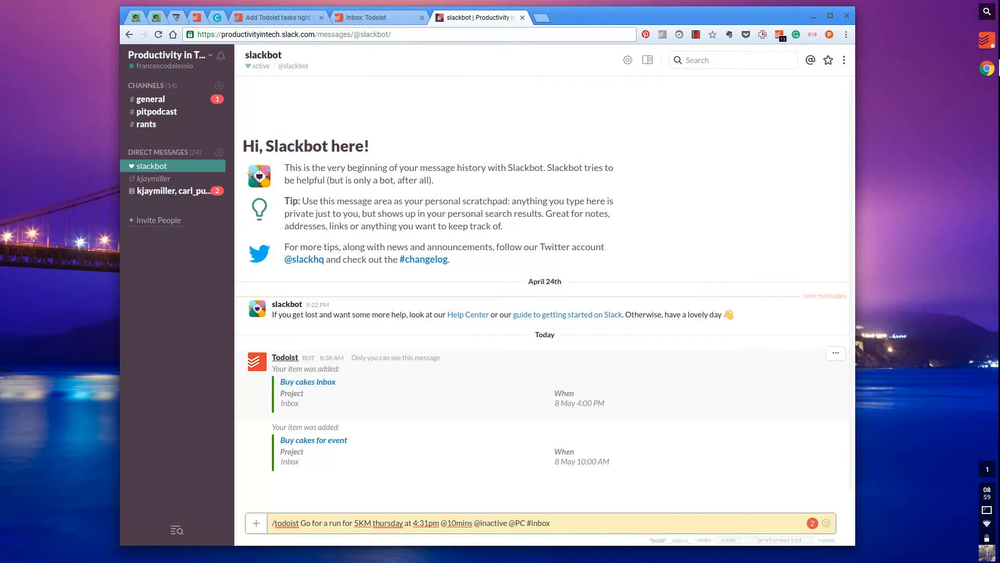
key(ctrl+a)
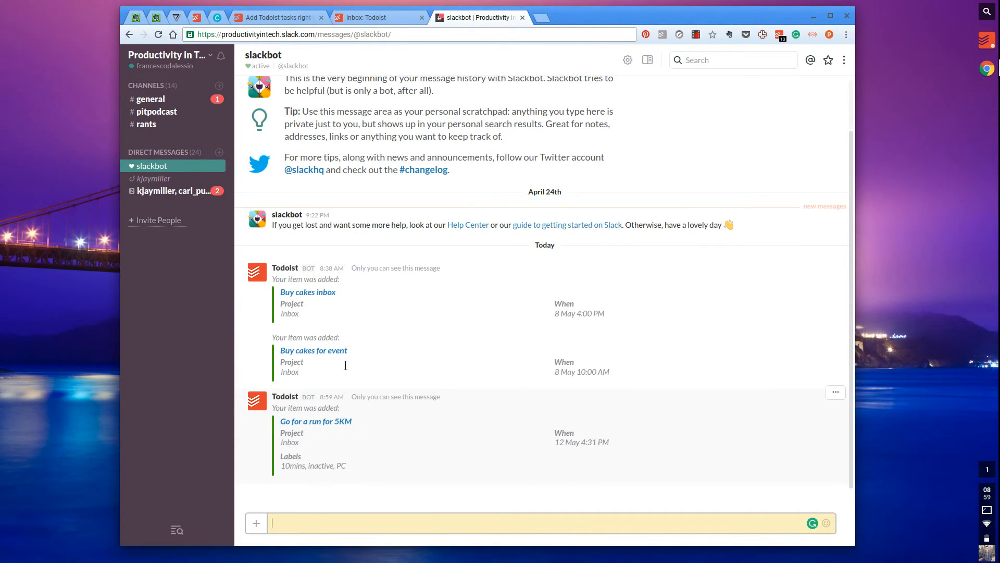
mouse_move(315, 421)
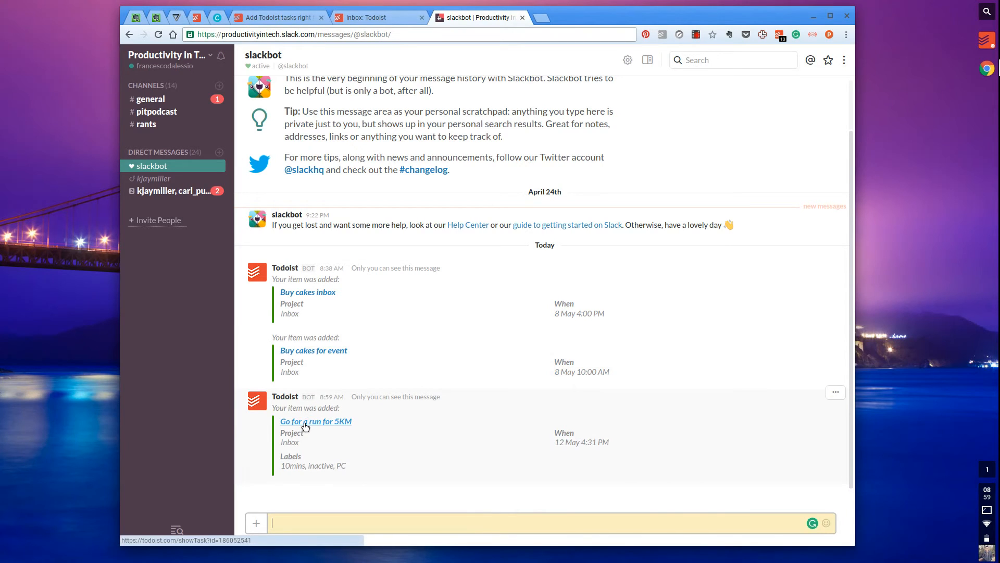
mouse_move(349, 426)
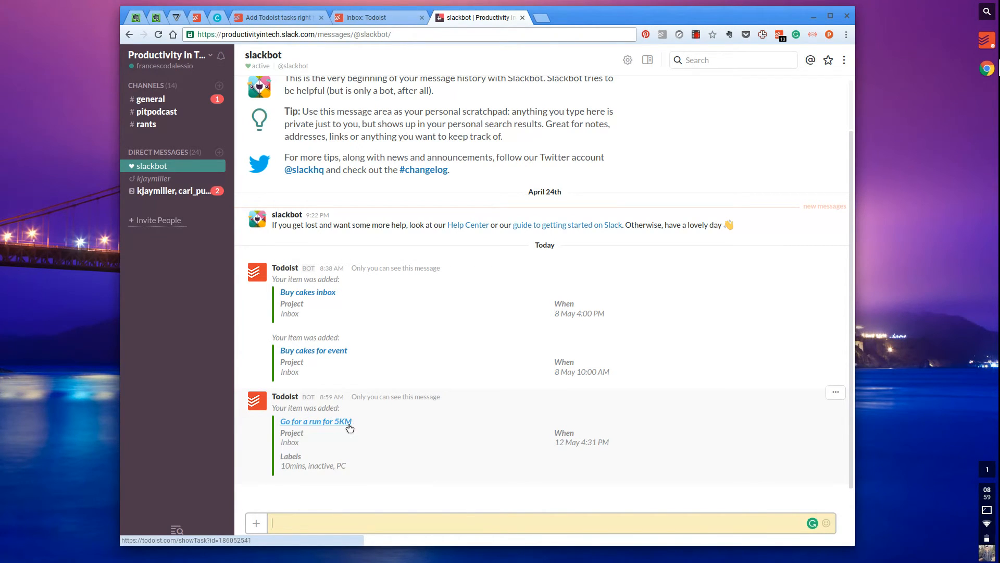
mouse_move(297, 439)
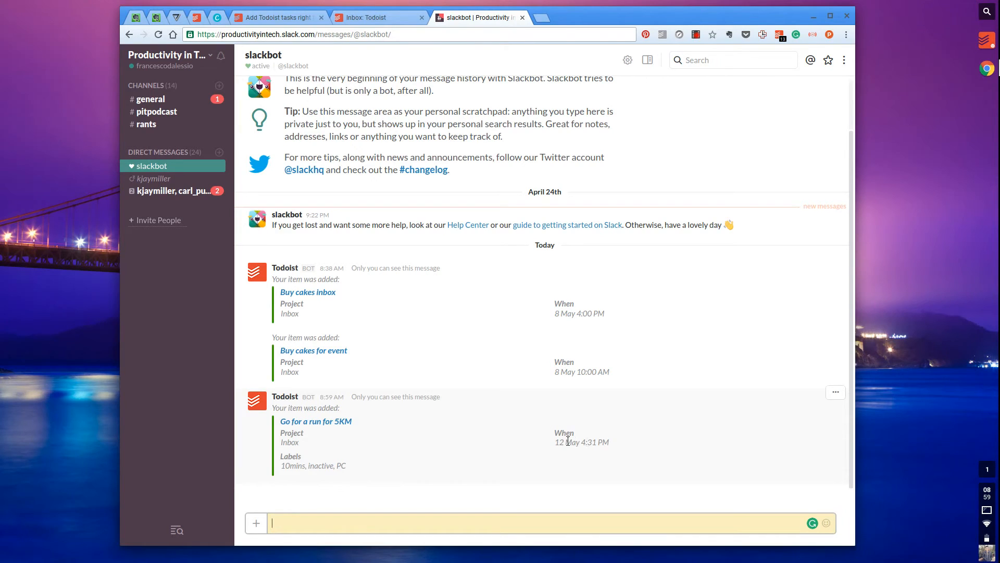
mouse_move(612, 443)
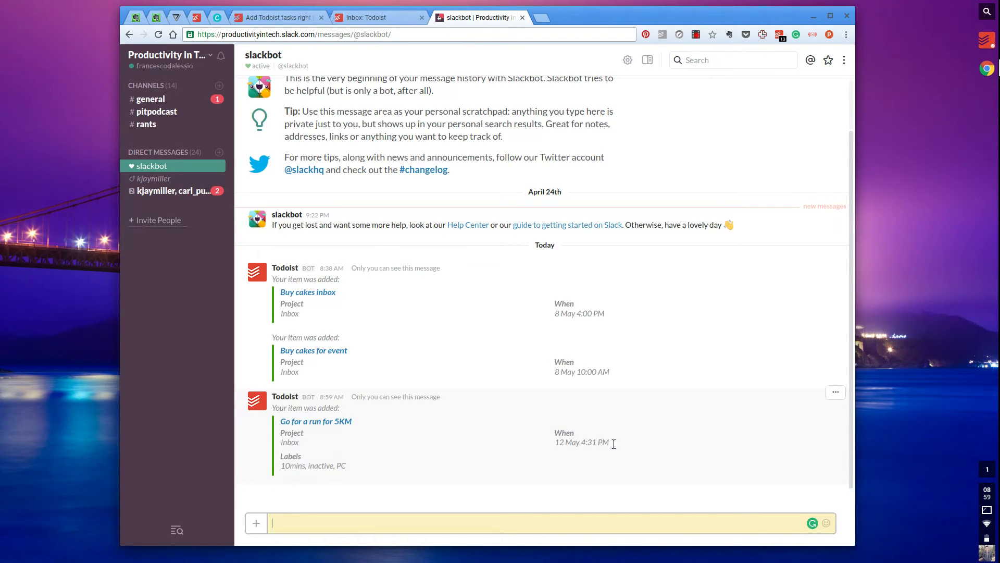
mouse_move(351, 5)
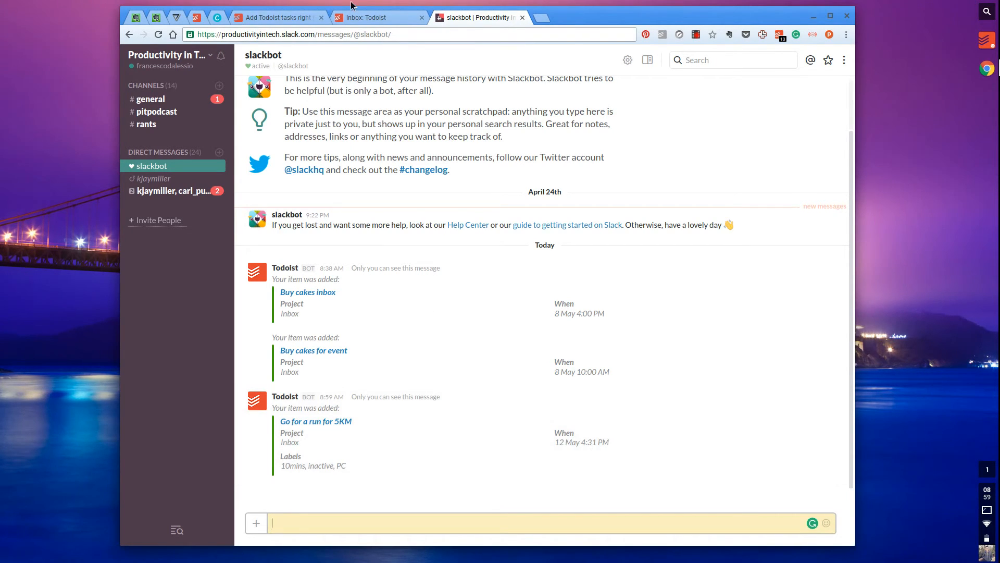
mouse_move(277, 18)
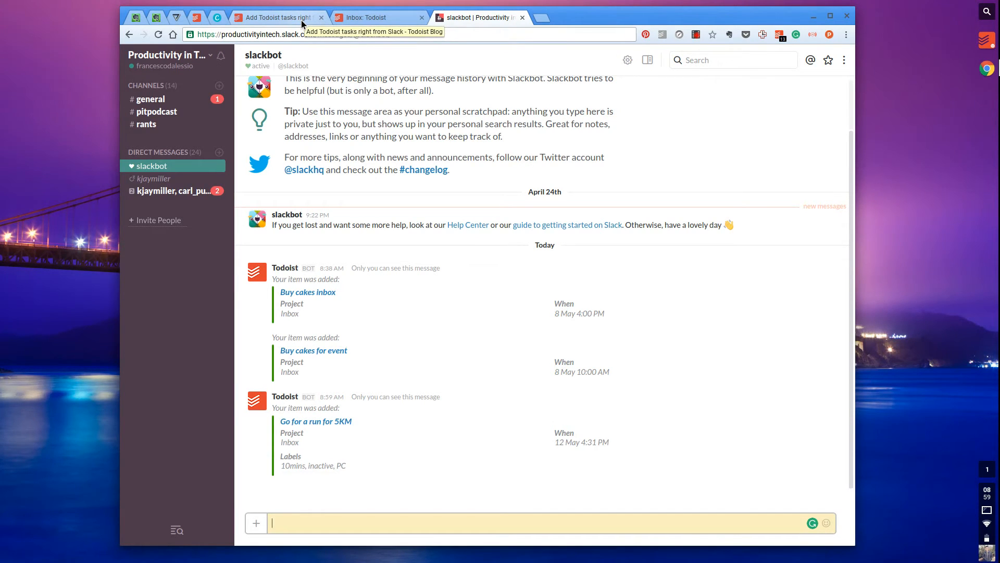
Step: Check the Todoist Inbox for 'Go for a run for 5KM' due Thursday 16:31, then return to Slack
click(376, 17)
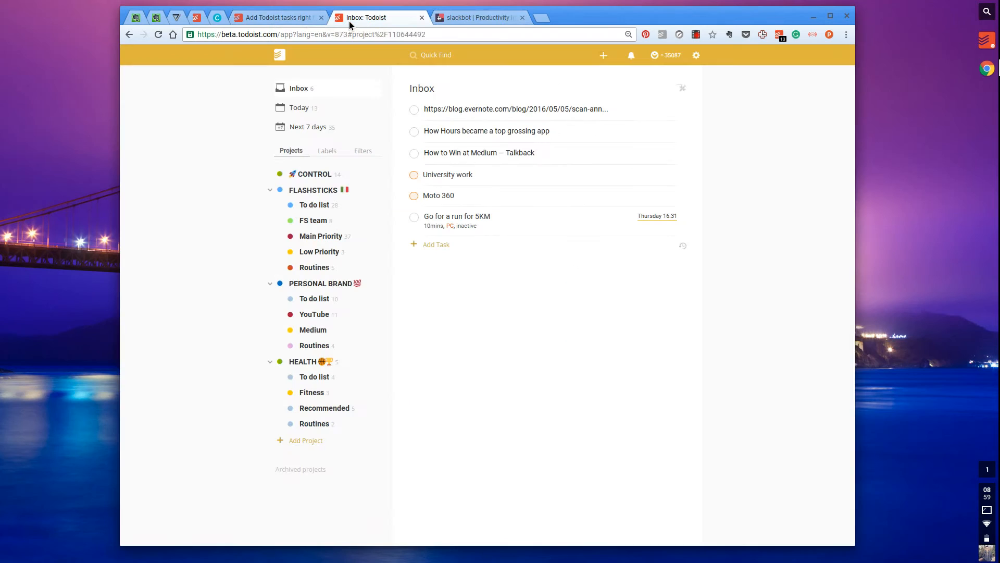
mouse_move(481, 219)
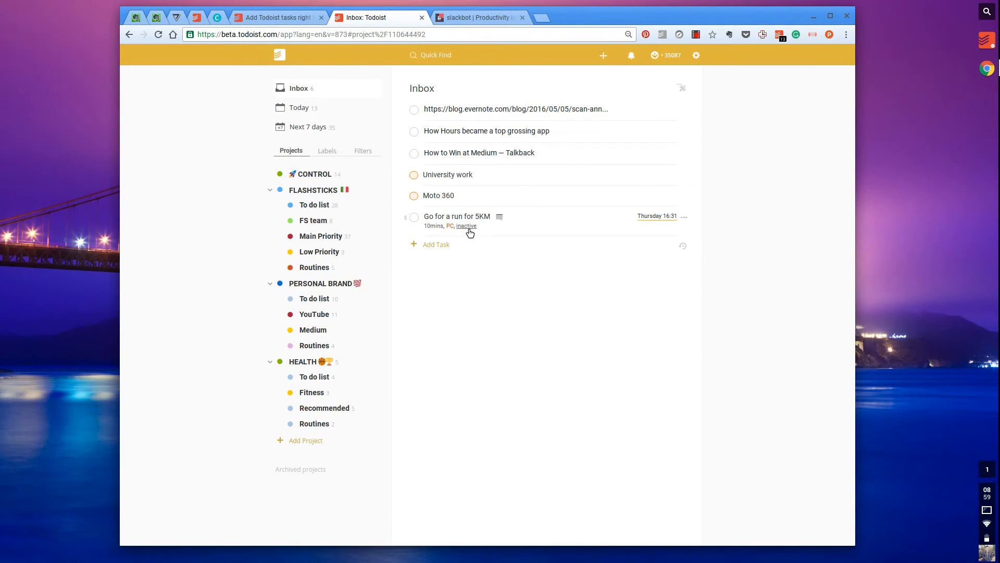
mouse_move(647, 232)
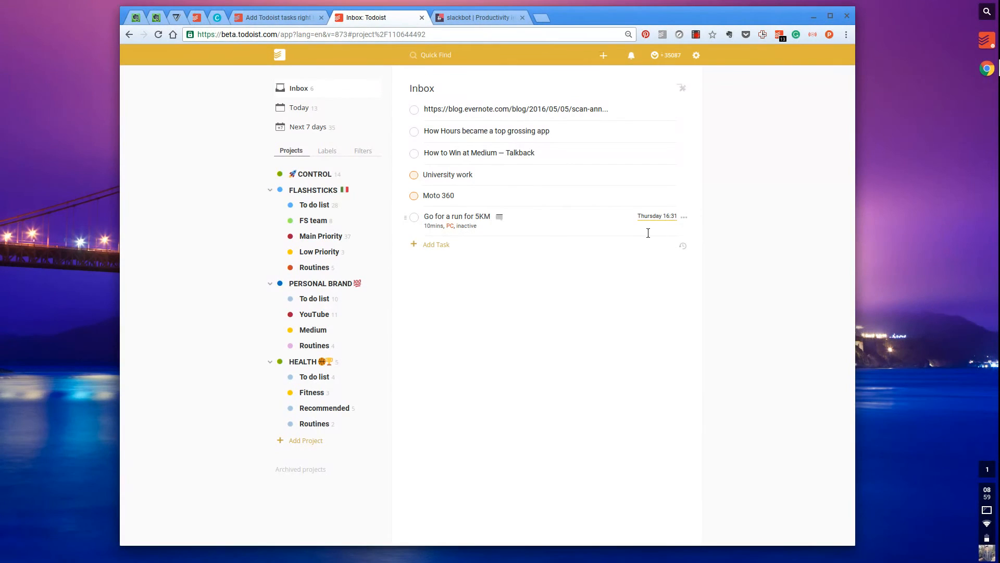
mouse_move(764, 255)
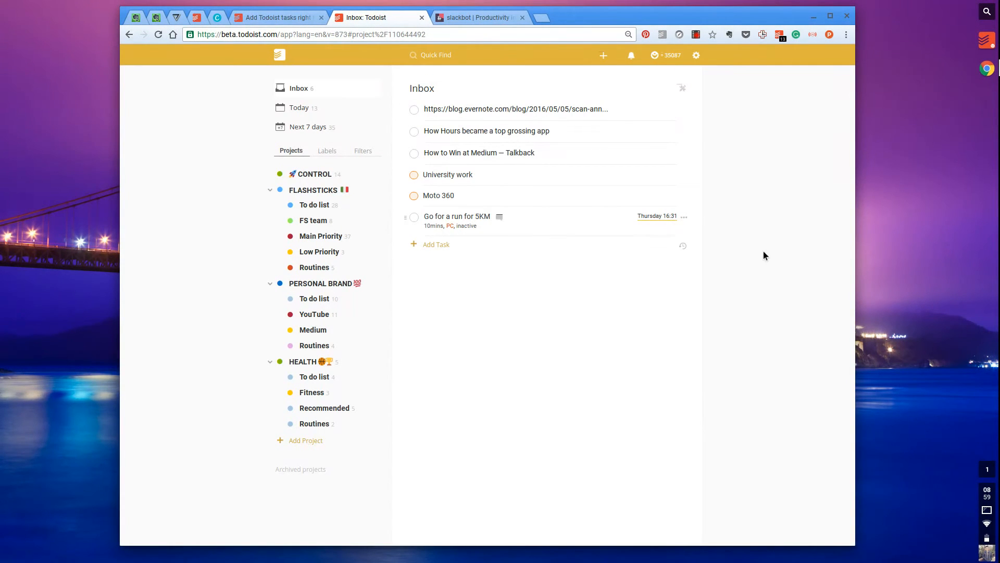
mouse_move(772, 260)
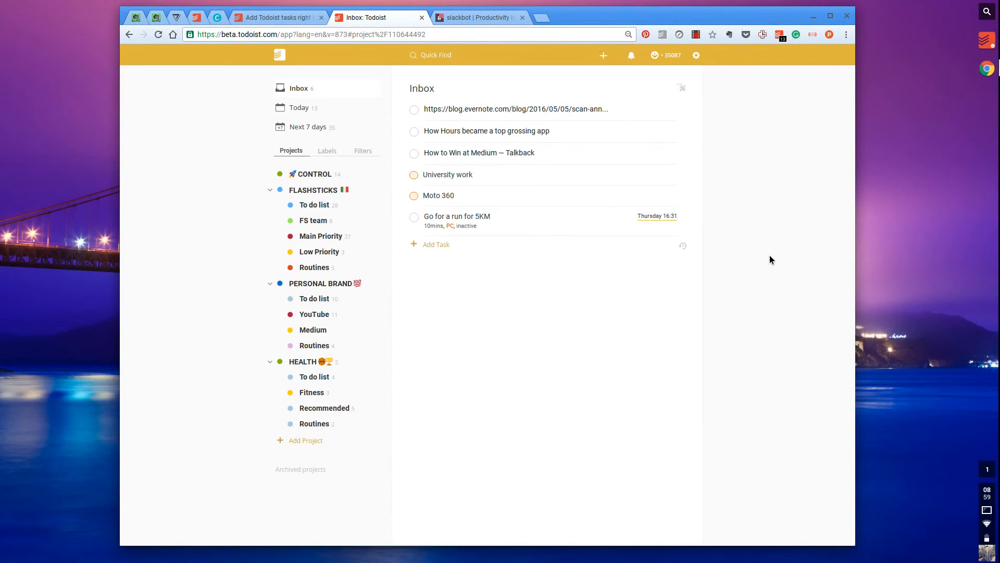
click(479, 18)
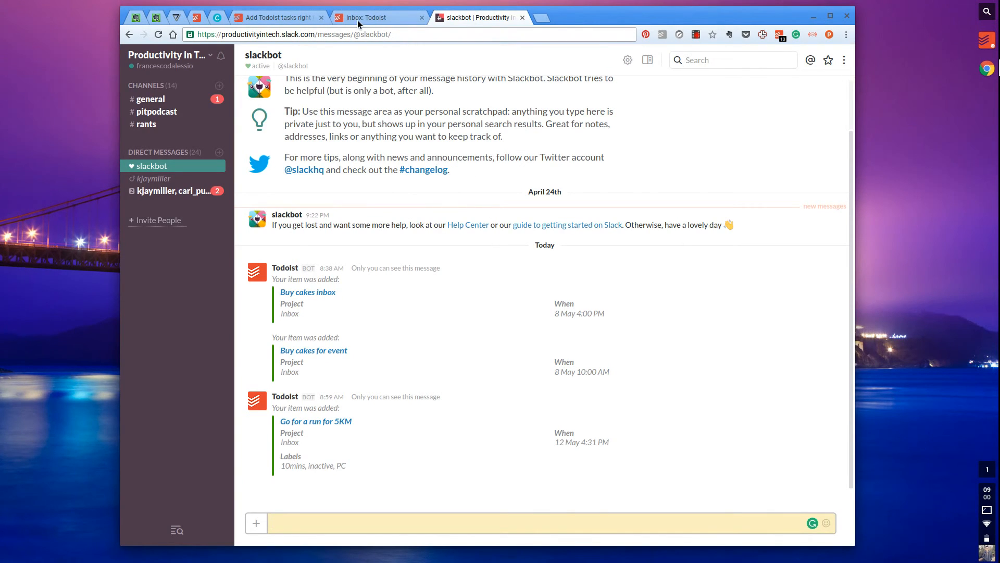
mouse_move(380, 17)
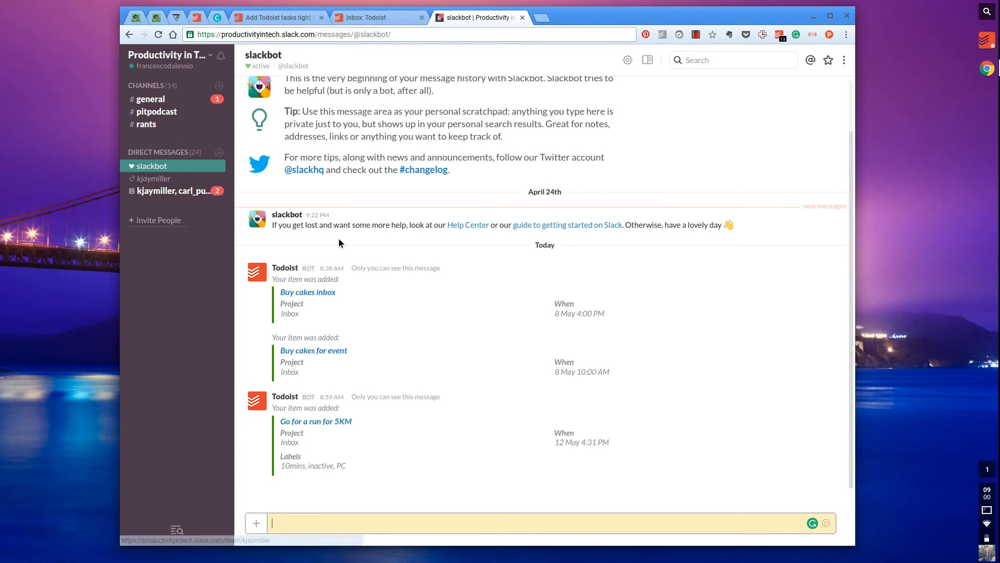
mouse_move(153, 179)
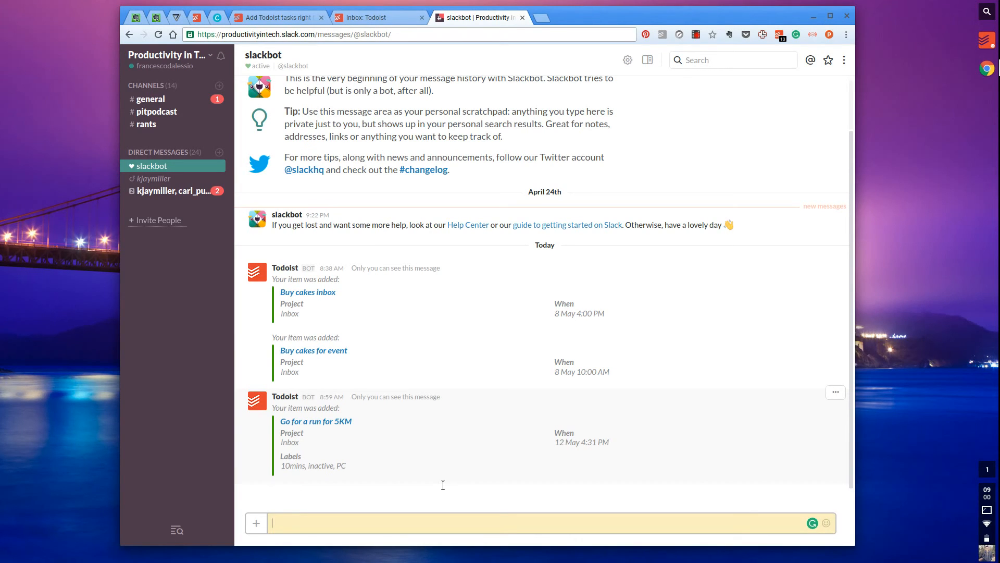
mouse_move(286, 61)
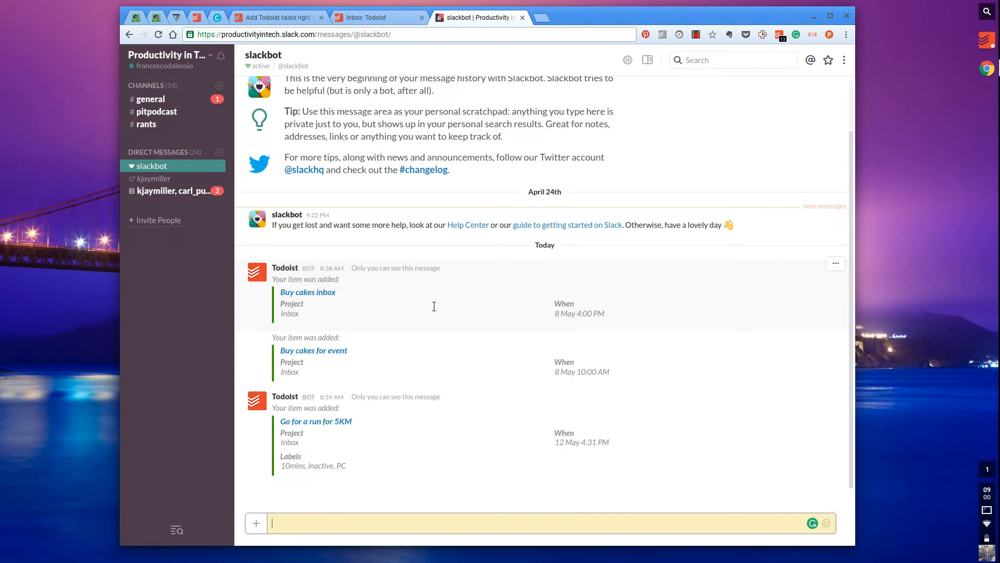
mouse_move(355, 403)
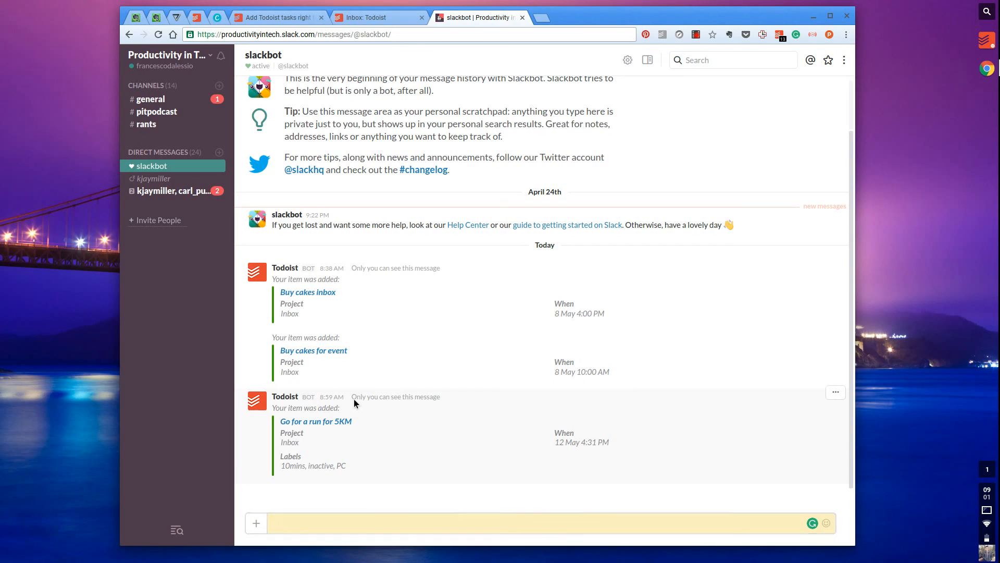
Step: Highlight the 'Only you can see this message' note beside the newest Todoist confirmation
double_click(395, 395)
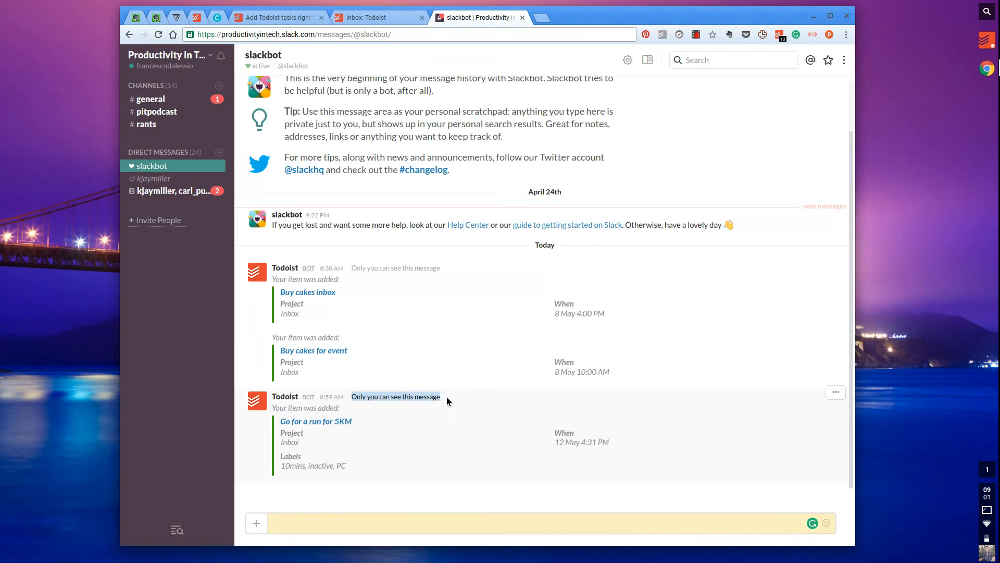
mouse_move(386, 406)
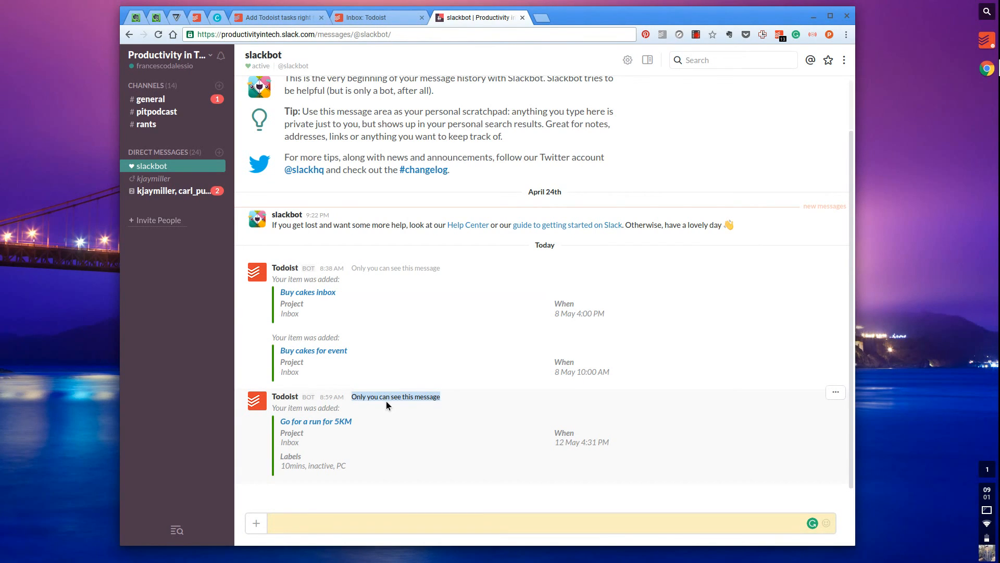